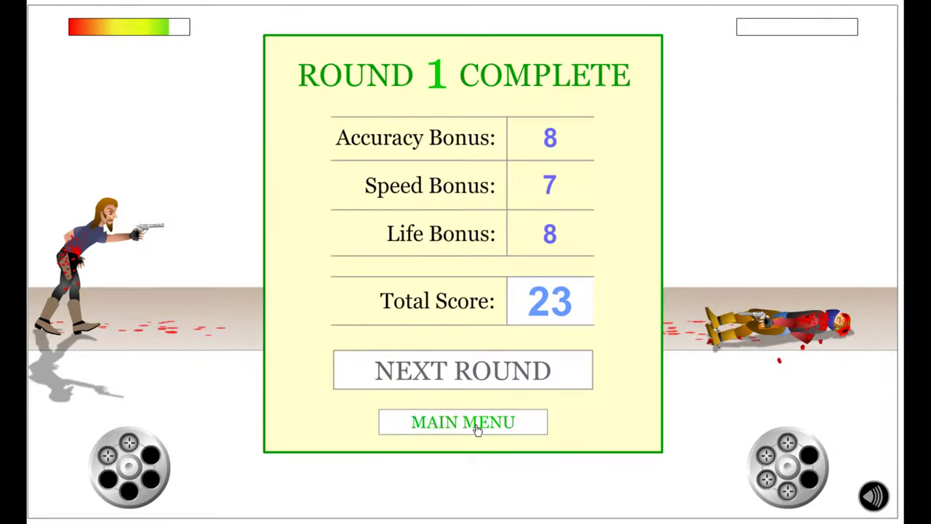
# Leave the Round 1 Complete panel via Main Menu to reach character selection
pyautogui.click(463, 421)
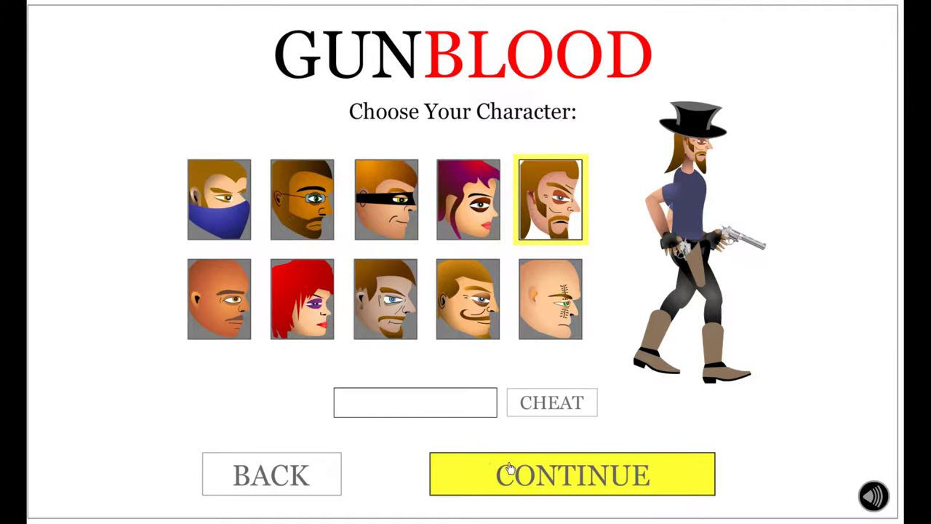
# Start the game with the chosen gunslinger and win the duels through round 5
pyautogui.click(571, 474)
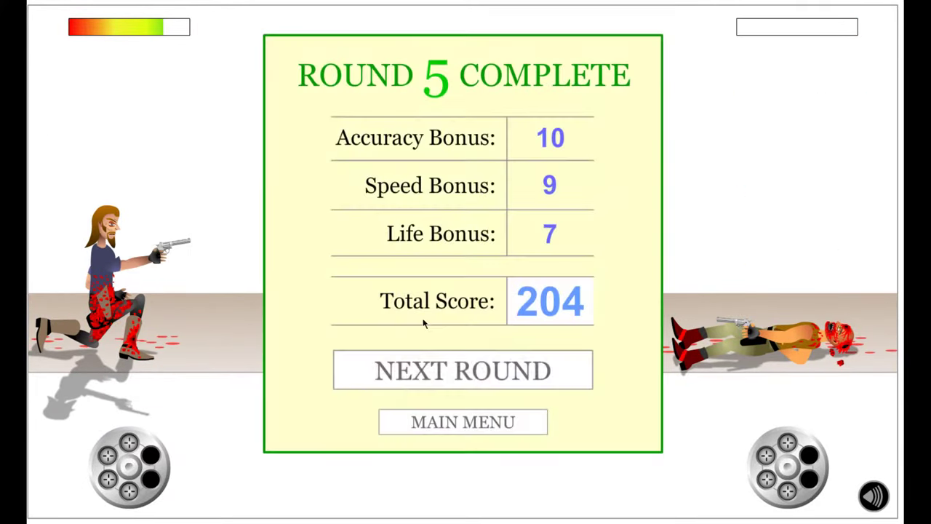
# Advance past each result panel, winning the bird bonus round and rounds 7 and 8
pyautogui.click(461, 370)
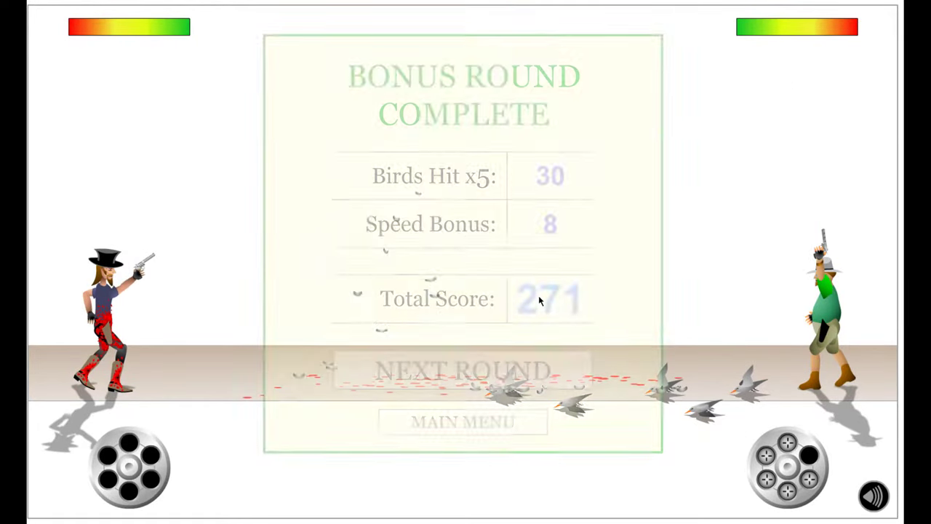
pyautogui.click(463, 369)
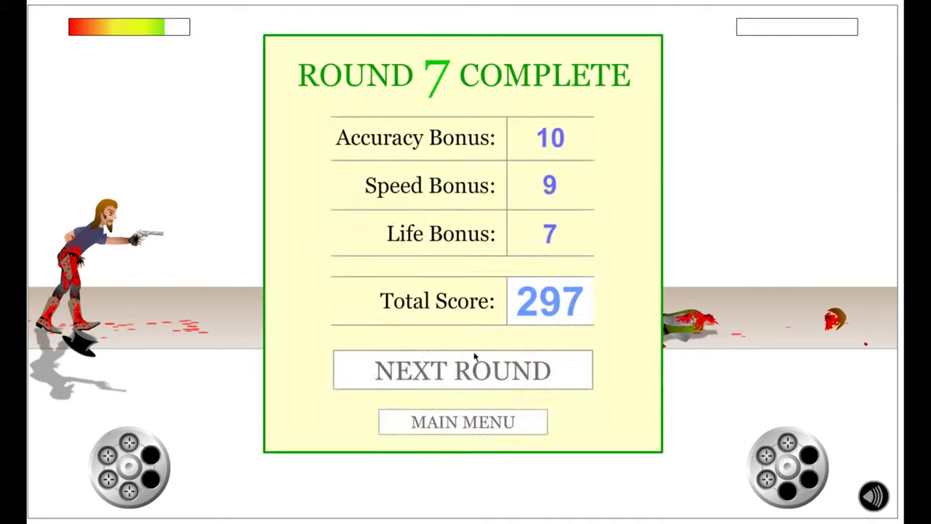
pyautogui.click(462, 370)
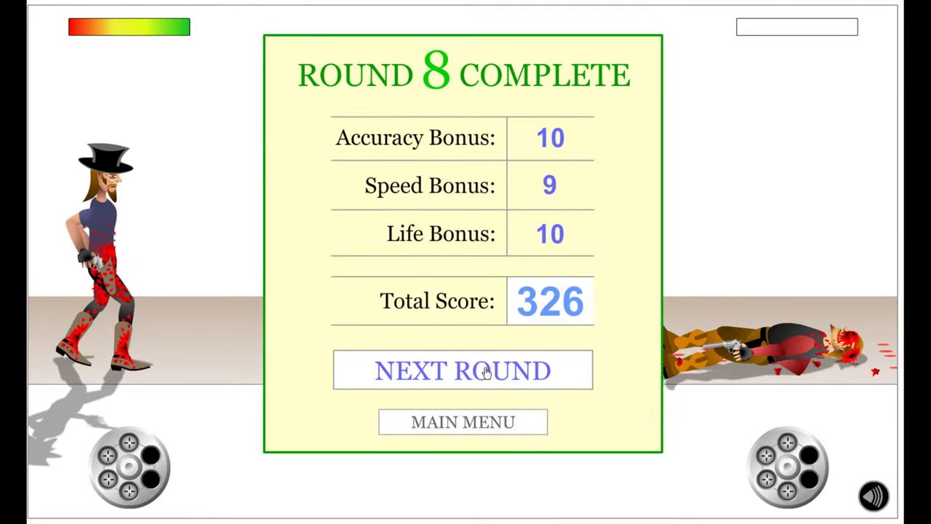
pyautogui.click(462, 371)
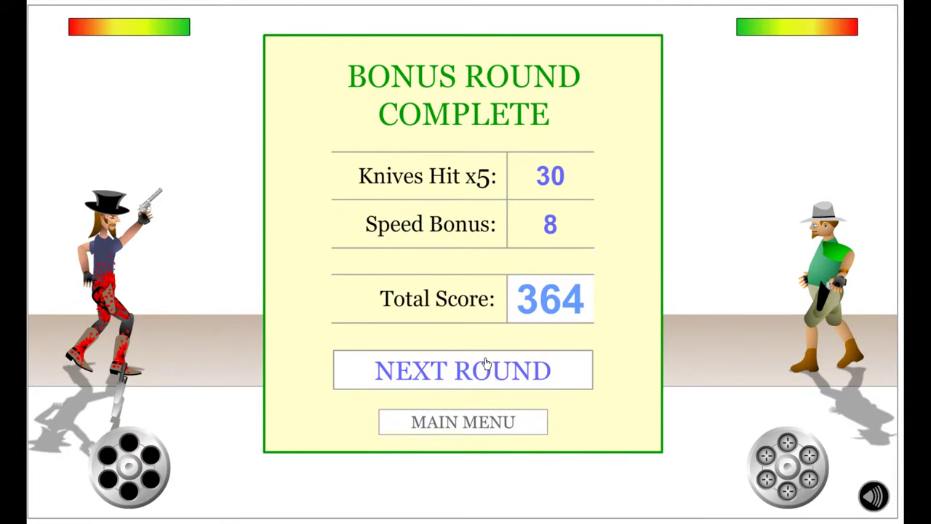
pyautogui.moveTo(498, 367)
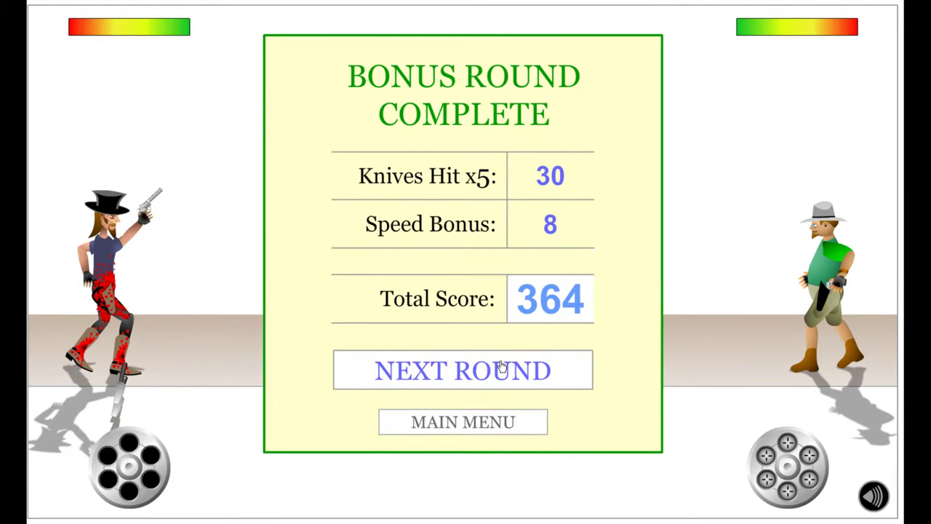
# Move on from the knife bonus round, win the final duel, and enter the name asher
pyautogui.click(463, 369)
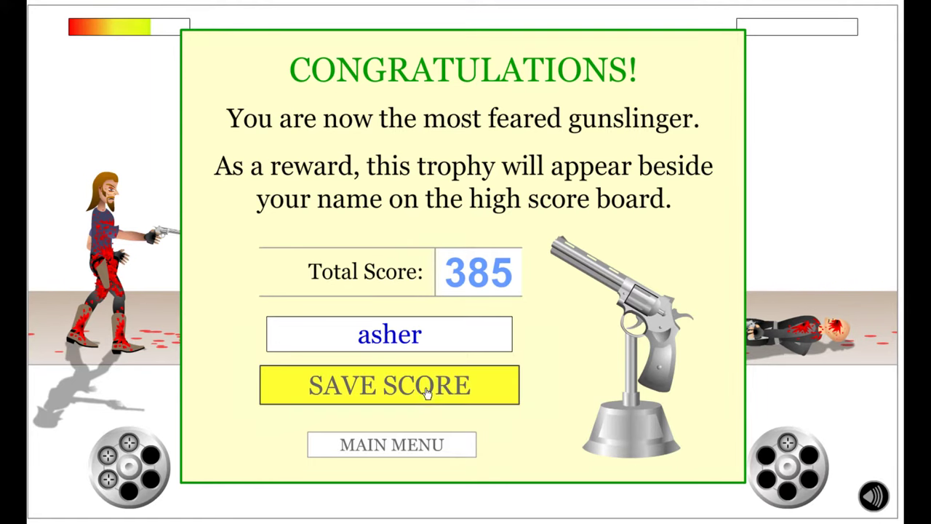
# Save the 385 score under asher and view the high scores board
pyautogui.click(389, 384)
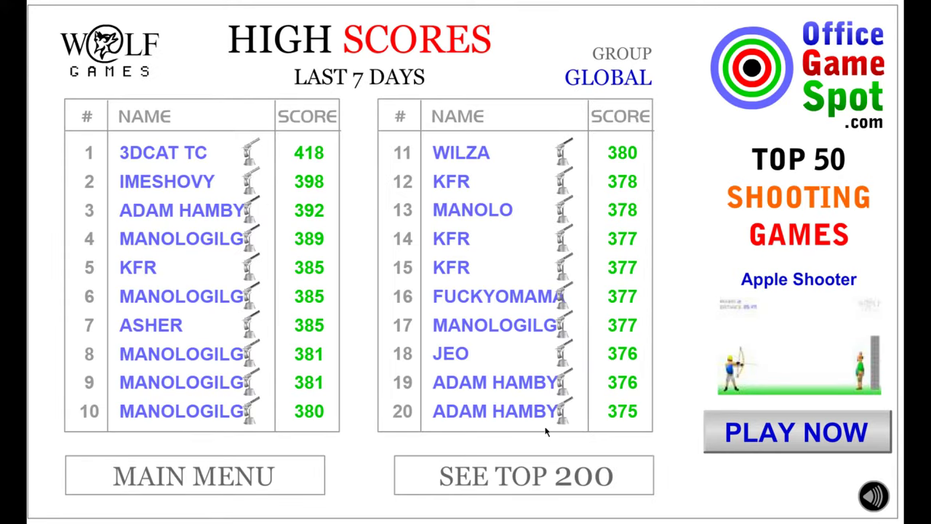
pyautogui.moveTo(259, 336)
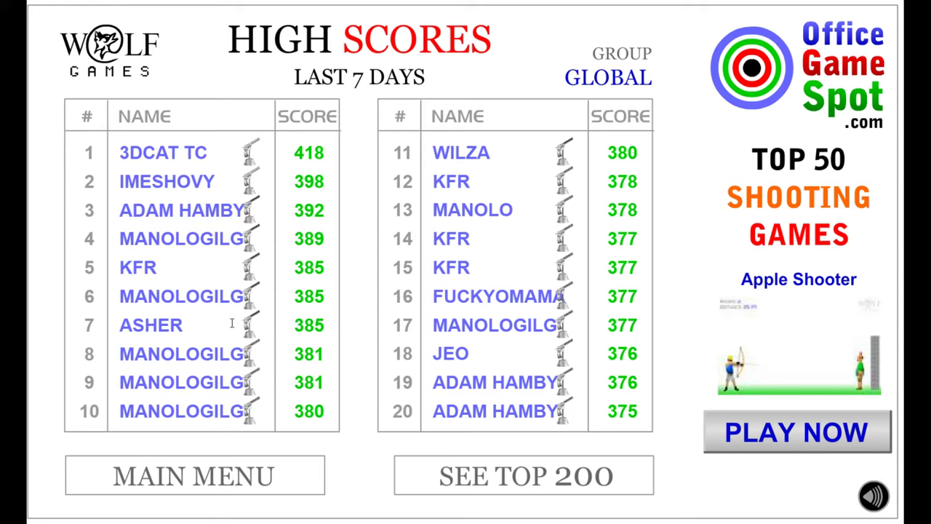
pyautogui.moveTo(282, 298)
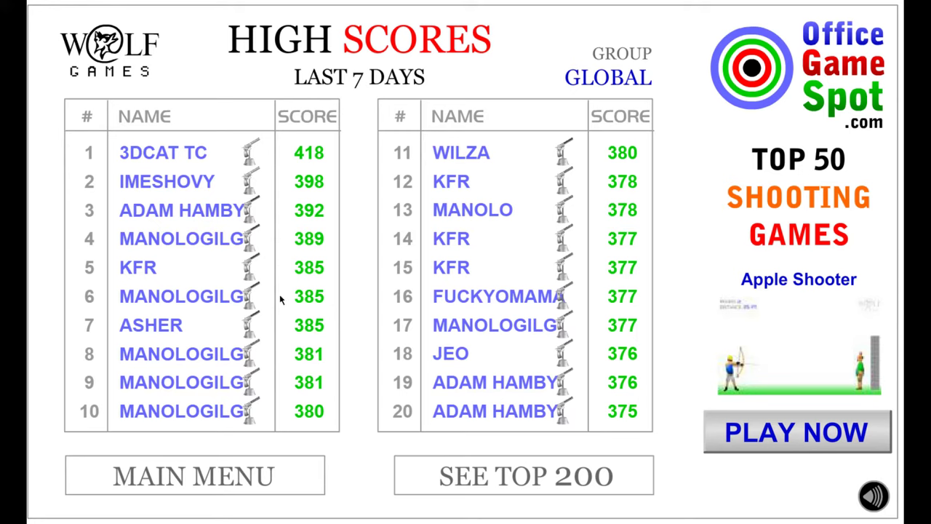
pyautogui.moveTo(240, 324)
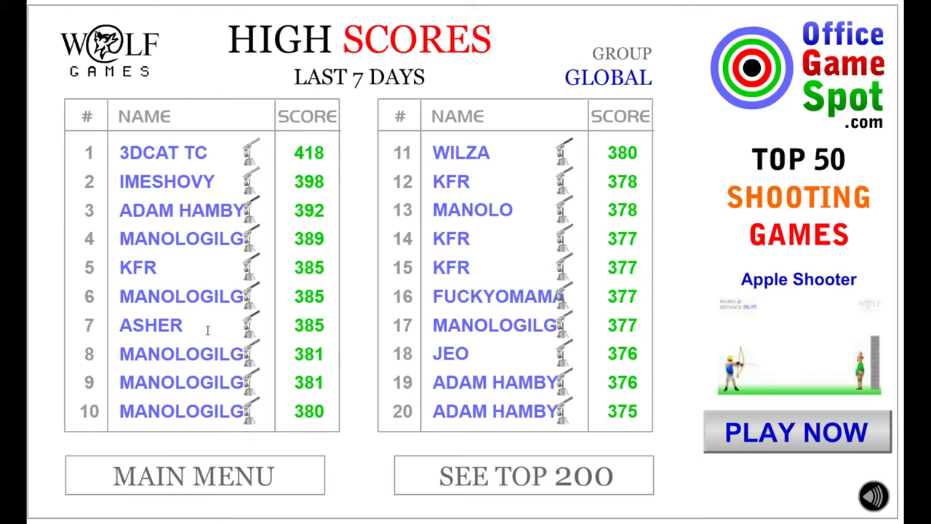
pyautogui.moveTo(233, 290)
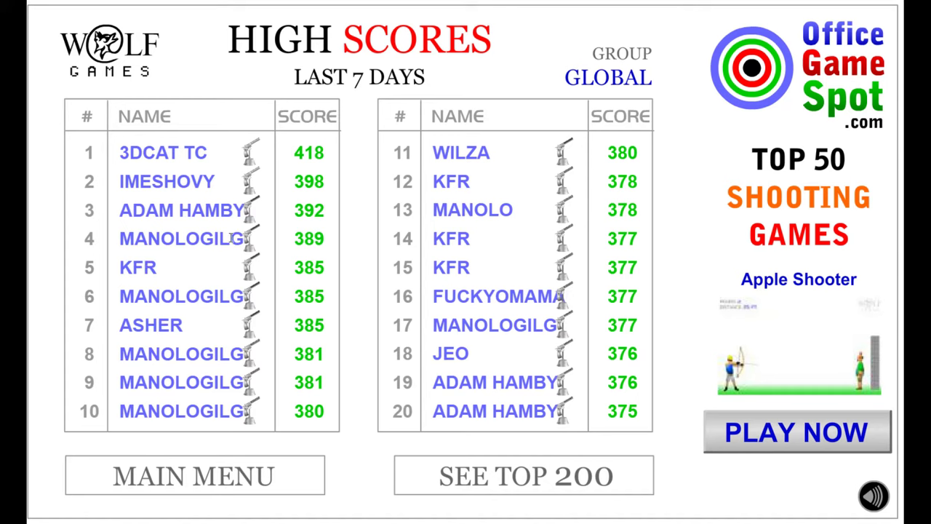
pyautogui.moveTo(466, 177)
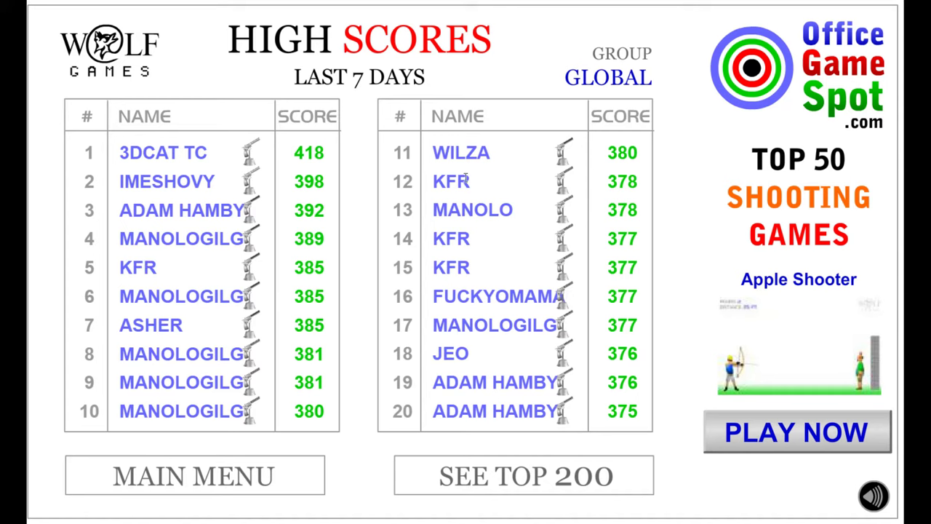